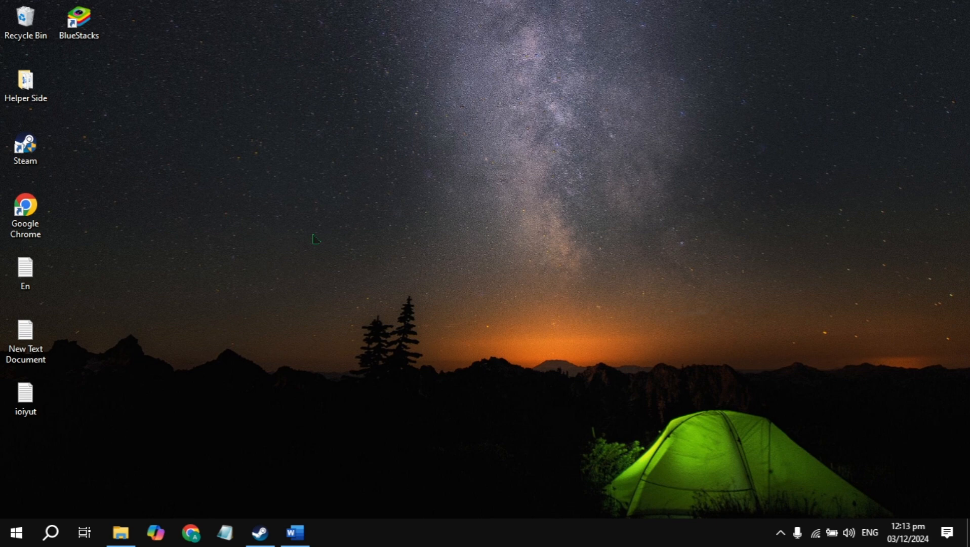
Step: Bring up the 'Simple sound fix' Word document with the restart-PC tip
{"action": "left_click", "coordinate": [293, 531]}
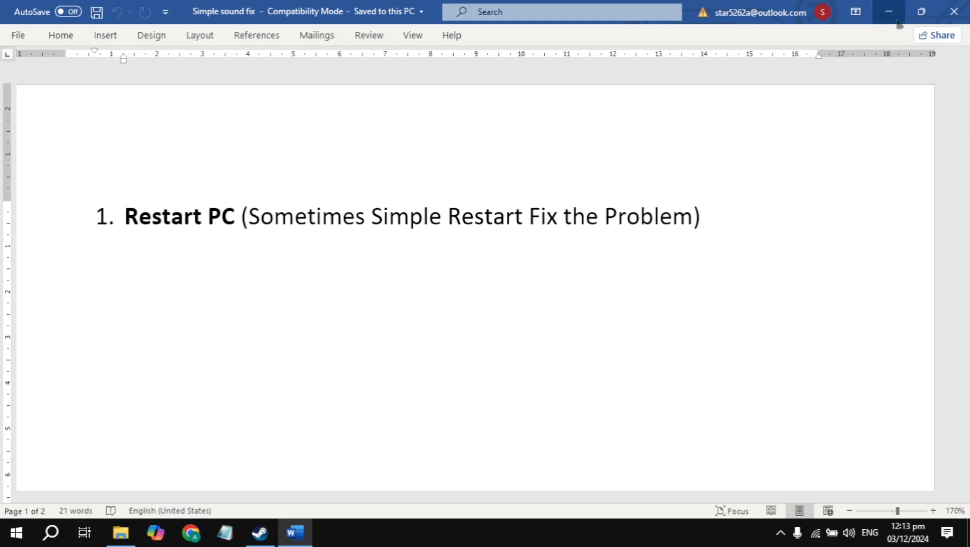
Step: Hide Word and start the Playing Audio troubleshooter from Additional troubleshooters
{"action": "left_click", "coordinate": [887, 11]}
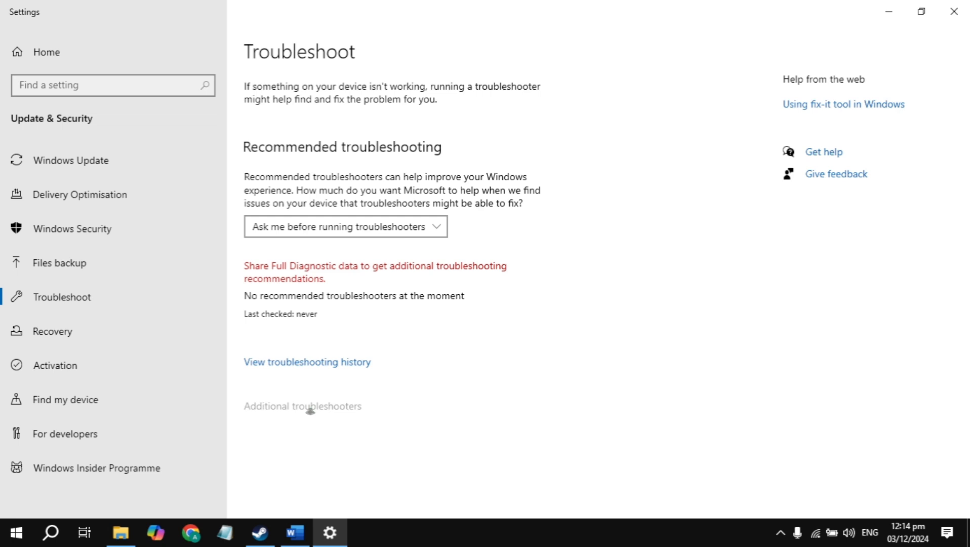
{"action": "left_click", "coordinate": [303, 406]}
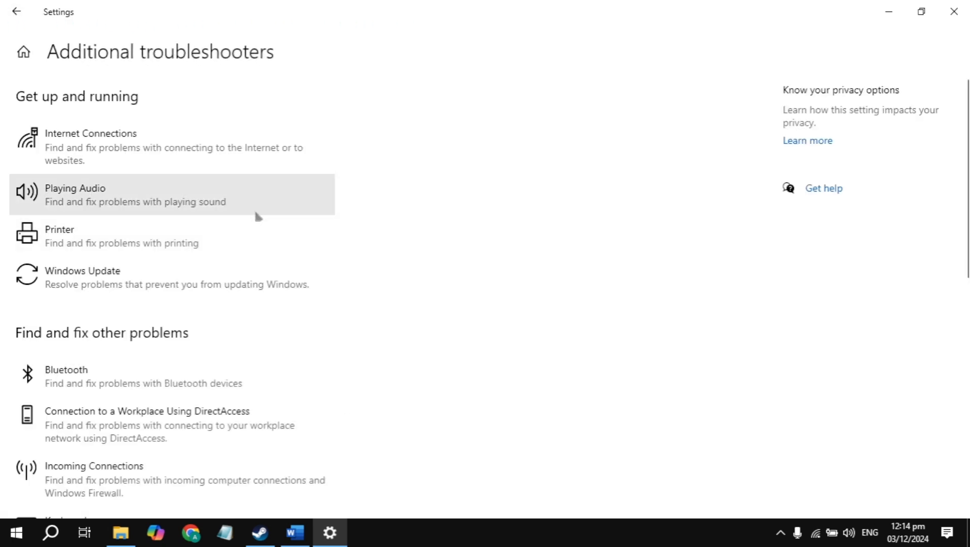
{"action": "left_click", "coordinate": [74, 188]}
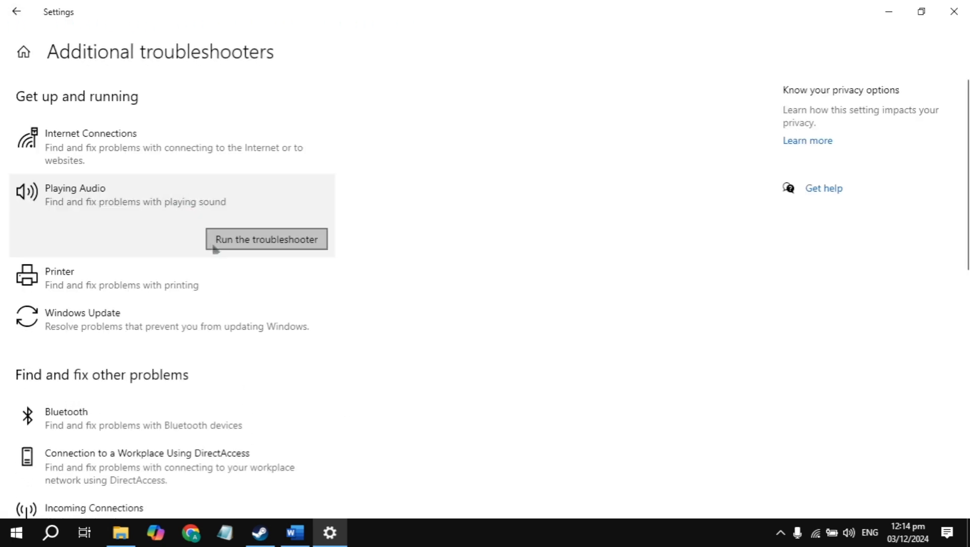
{"action": "left_click", "coordinate": [265, 239]}
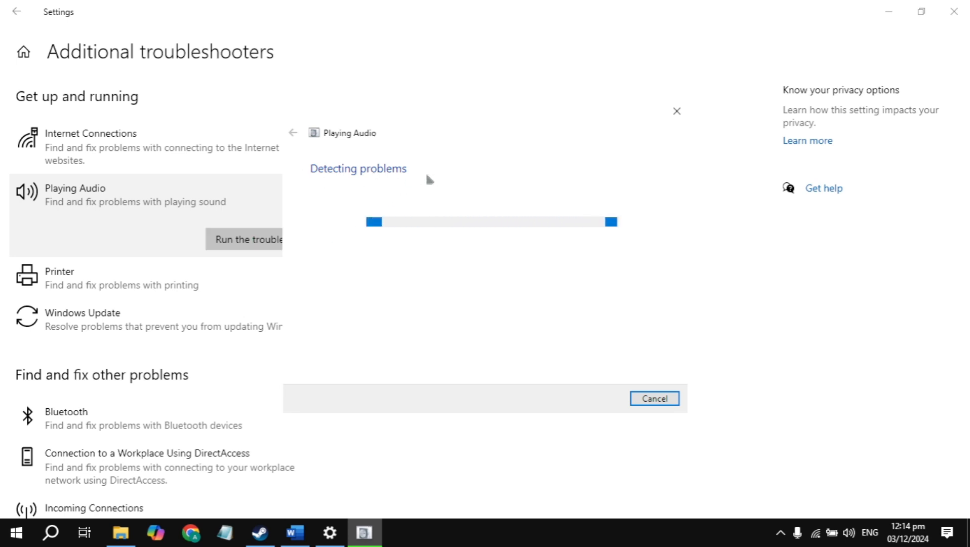
{"action": "mouse_move", "coordinate": [407, 200]}
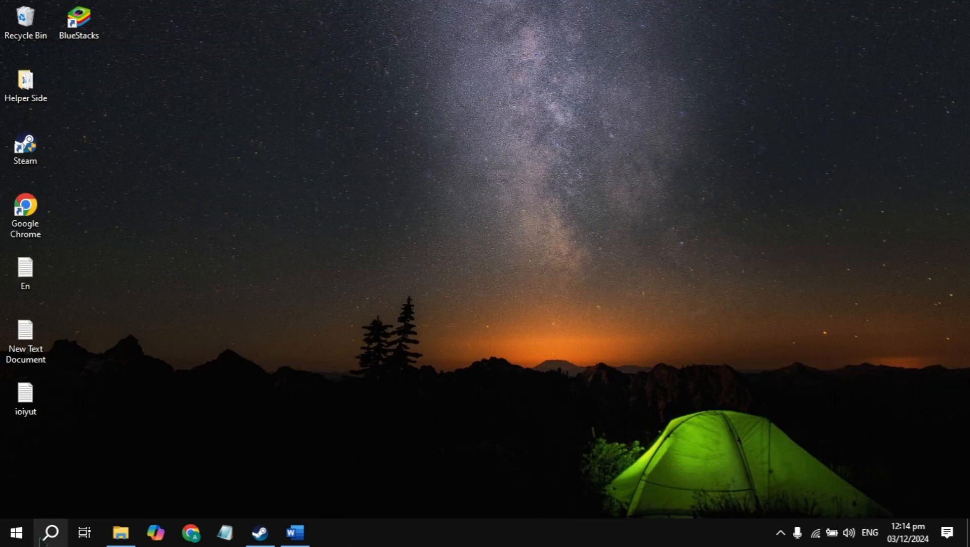
Step: Check the speaker output and USB microphone input on the Sound page, then close it
{"action": "type", "text": "so"}
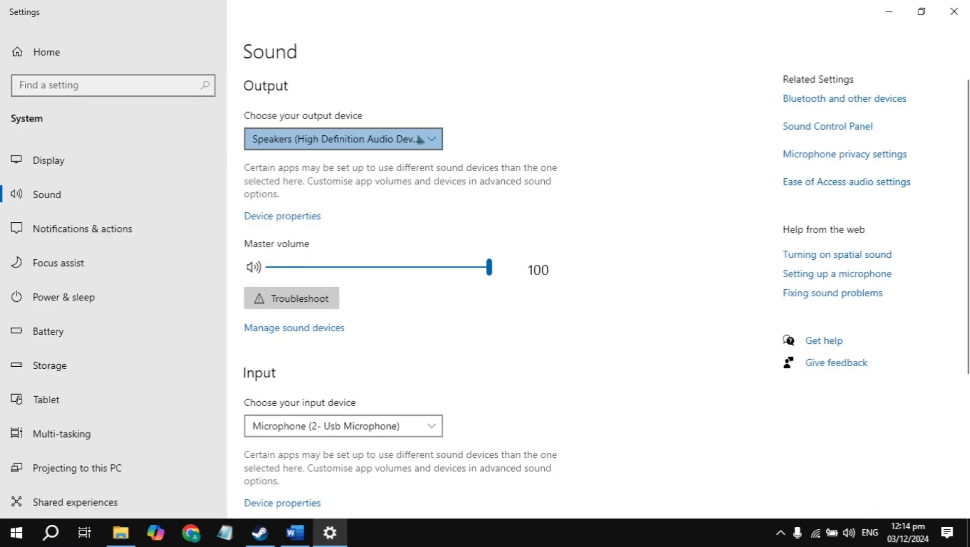
{"action": "left_click", "coordinate": [342, 139]}
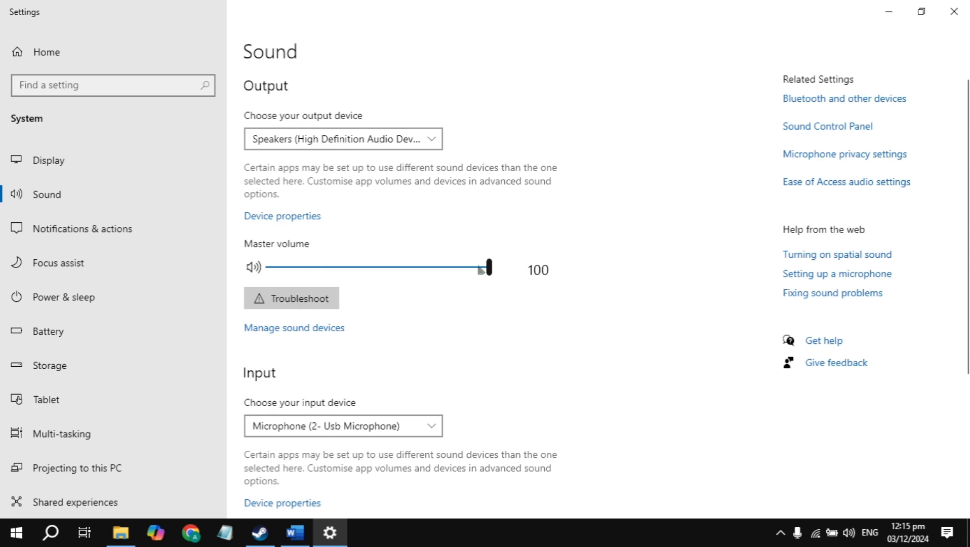
{"action": "scroll", "scroll_direction": "down", "scroll_amount": 3}
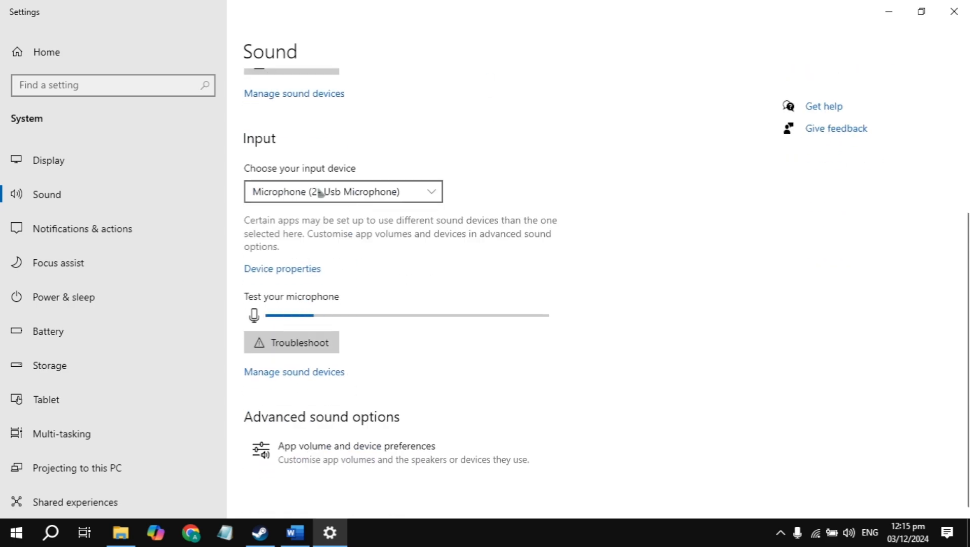
{"action": "scroll", "scroll_direction": "down", "scroll_amount": 3}
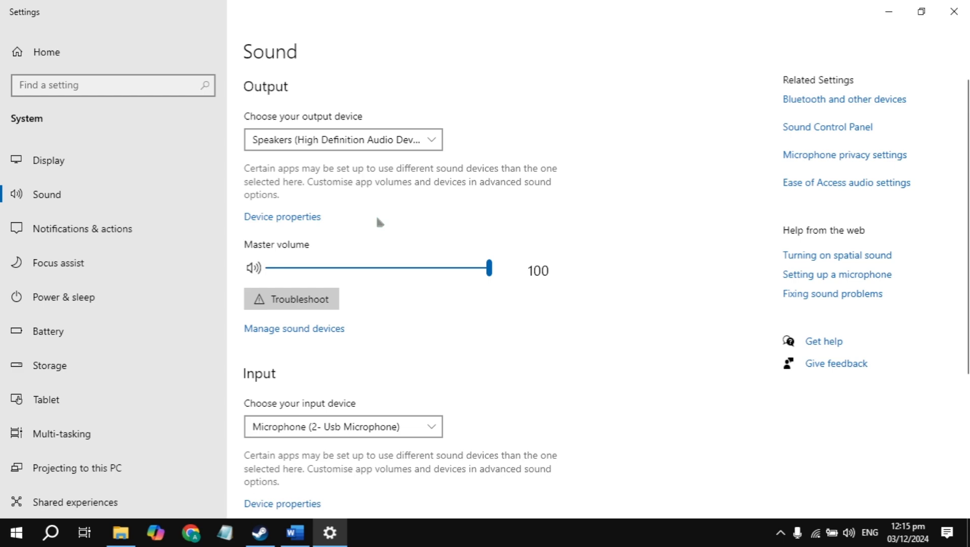
{"action": "left_click", "coordinate": [951, 11]}
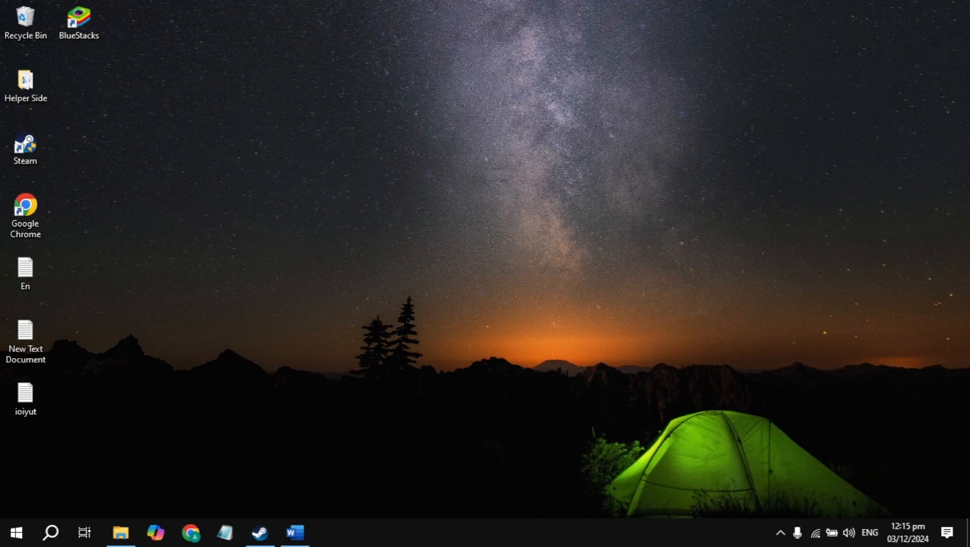
Step: Launch Device Manager via a Windows search for 'device Manager'
{"action": "left_click", "coordinate": [50, 532]}
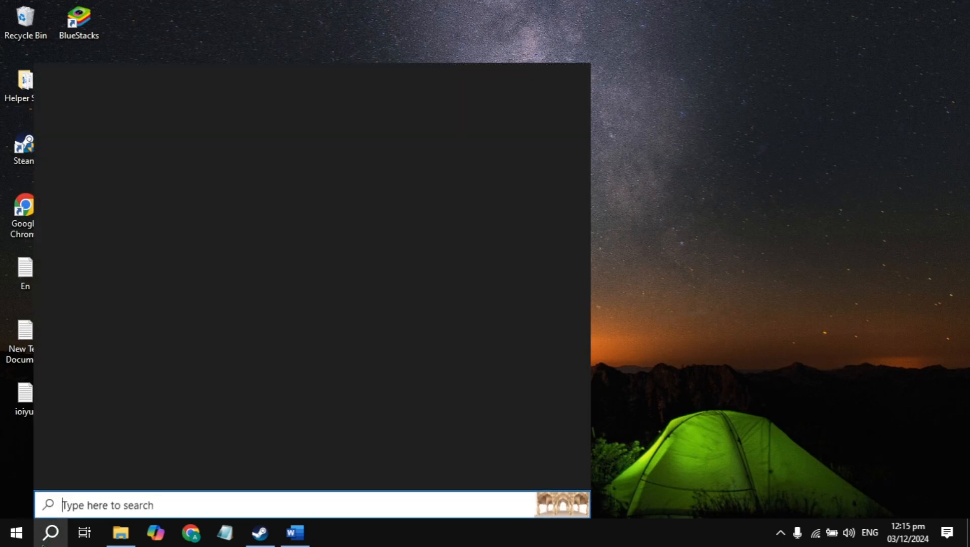
{"action": "type", "text": "device Manager"}
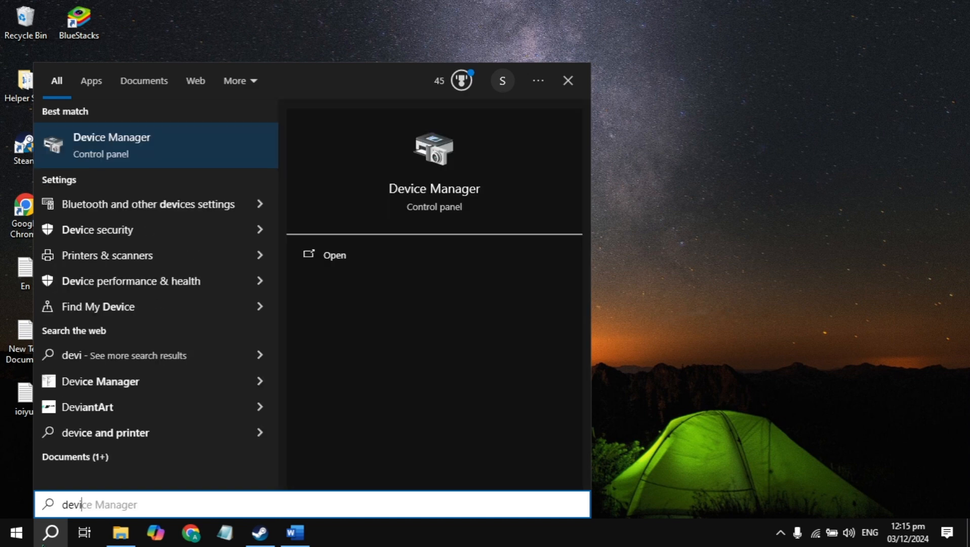
{"action": "left_click", "coordinate": [111, 146]}
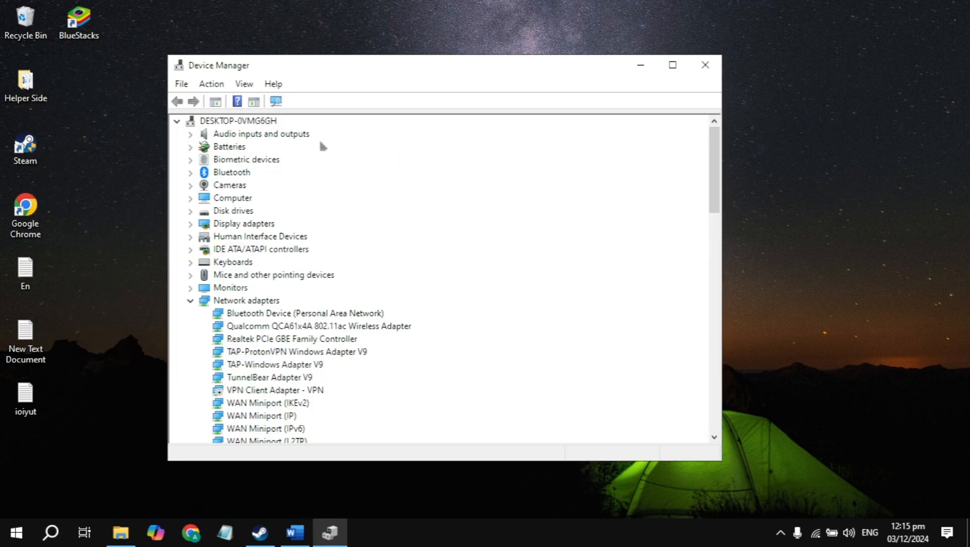
Step: Update the High Definition Audio speakers' driver with an automatic driver search
{"action": "left_click", "coordinate": [191, 134]}
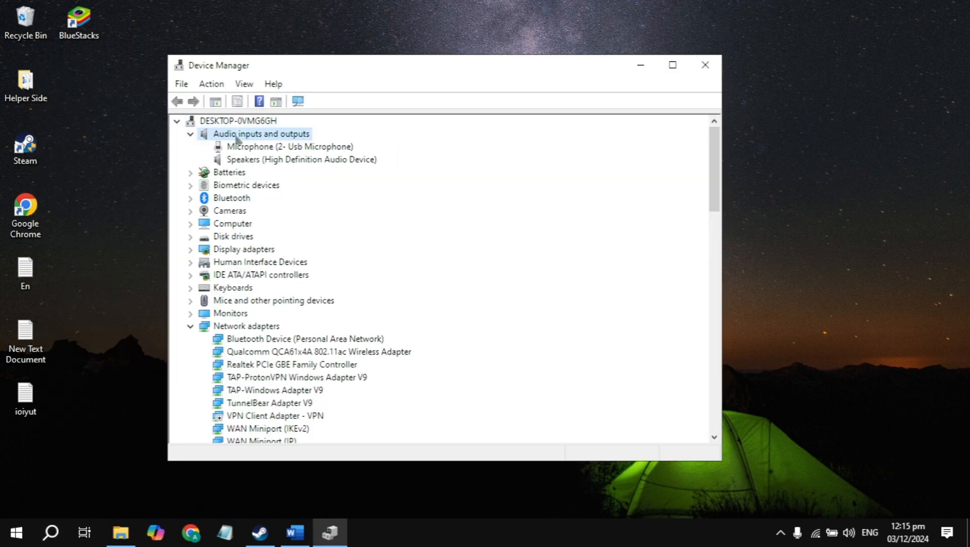
{"action": "left_click", "coordinate": [301, 159]}
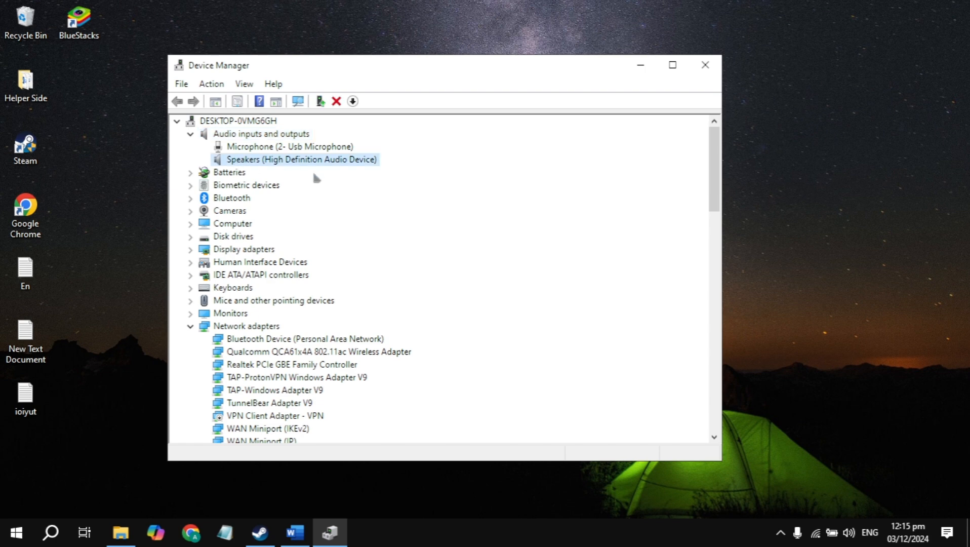
{"action": "right_click", "coordinate": [302, 160]}
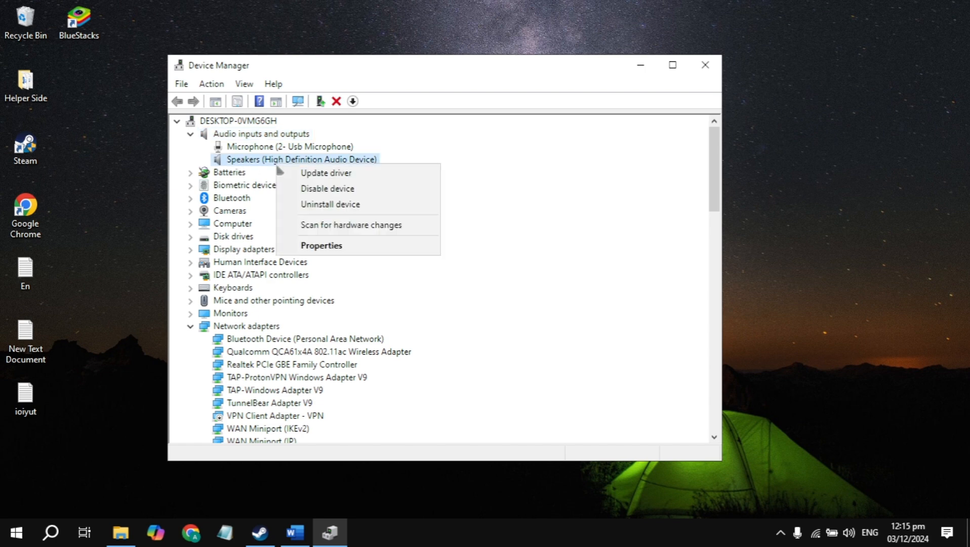
{"action": "left_click", "coordinate": [325, 173]}
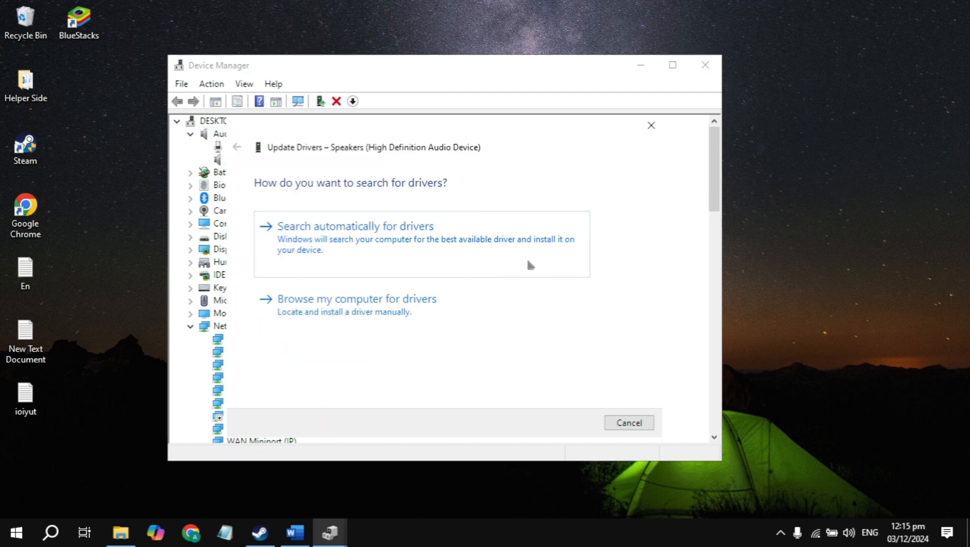
{"action": "left_click", "coordinate": [355, 226]}
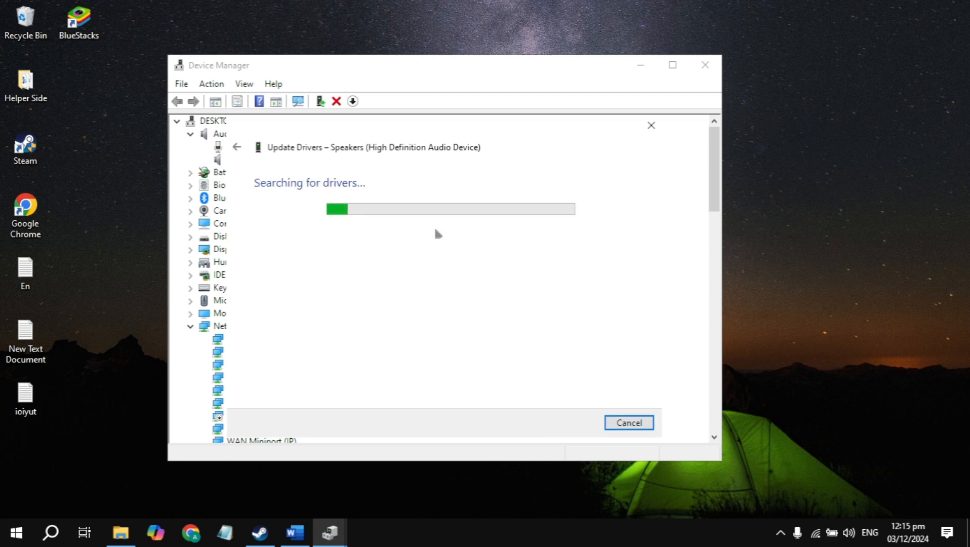